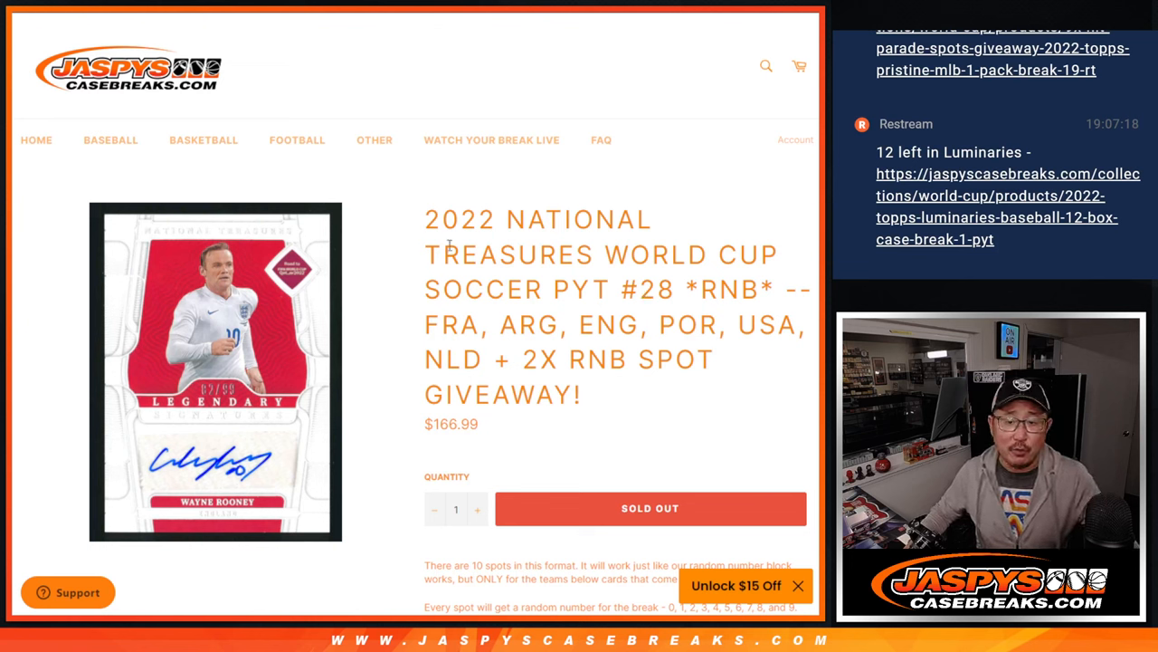
Step: Highlight the team names in the break title, clear the highlight, and scroll down
drag(427, 219, 670, 324)
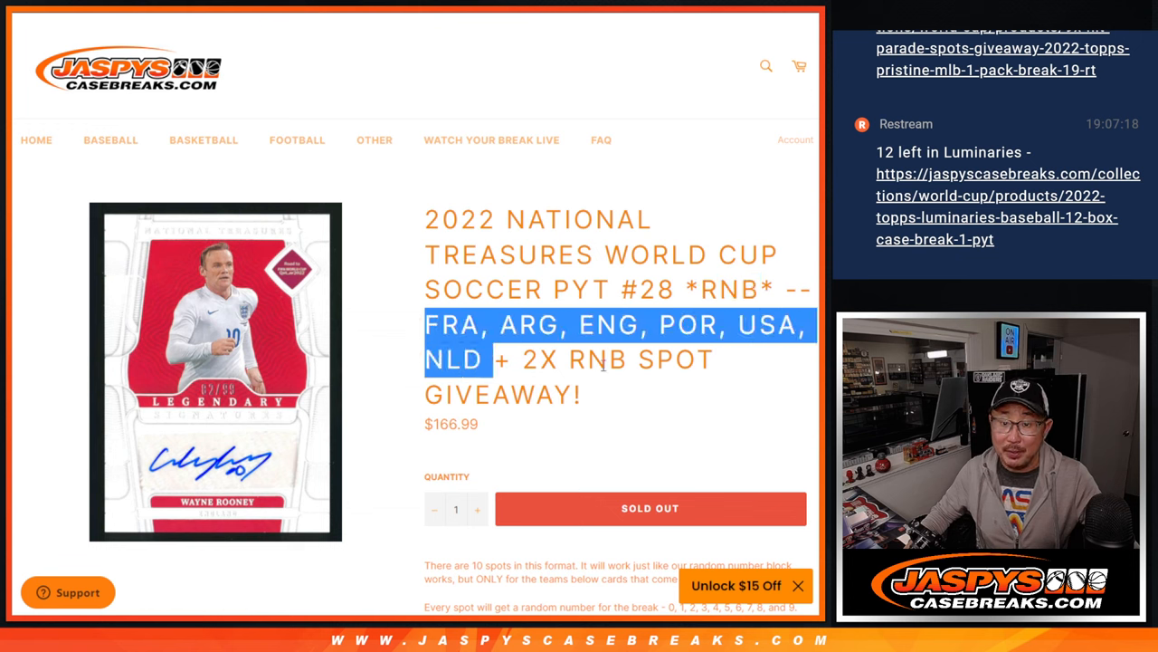
click(602, 366)
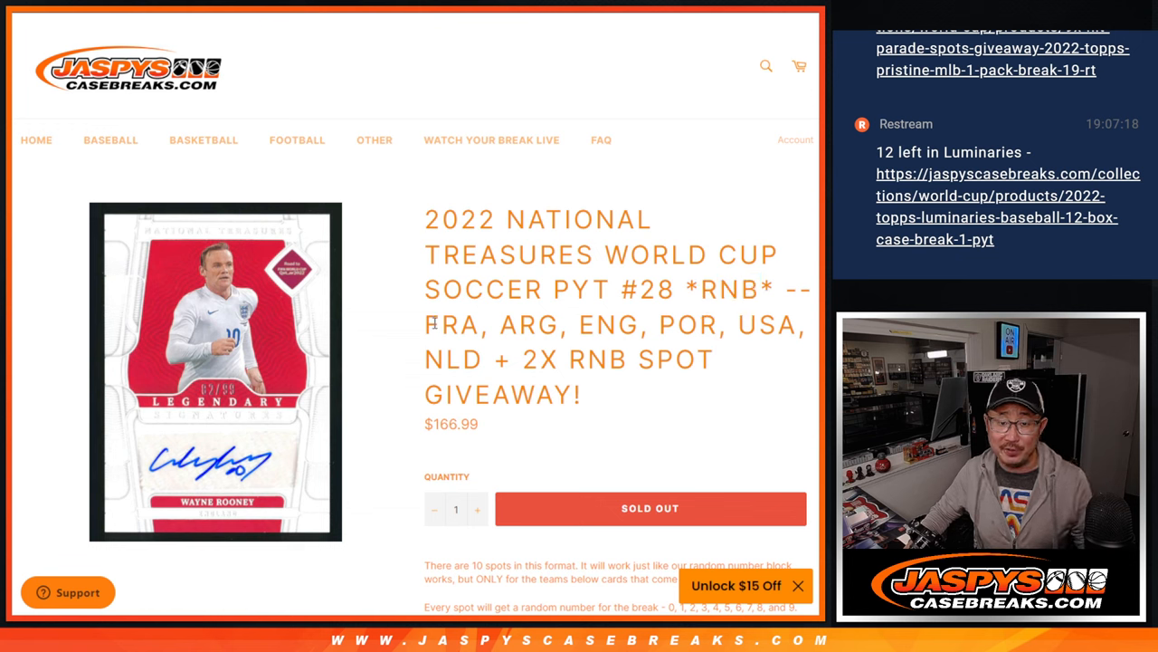
mouse_move(445, 355)
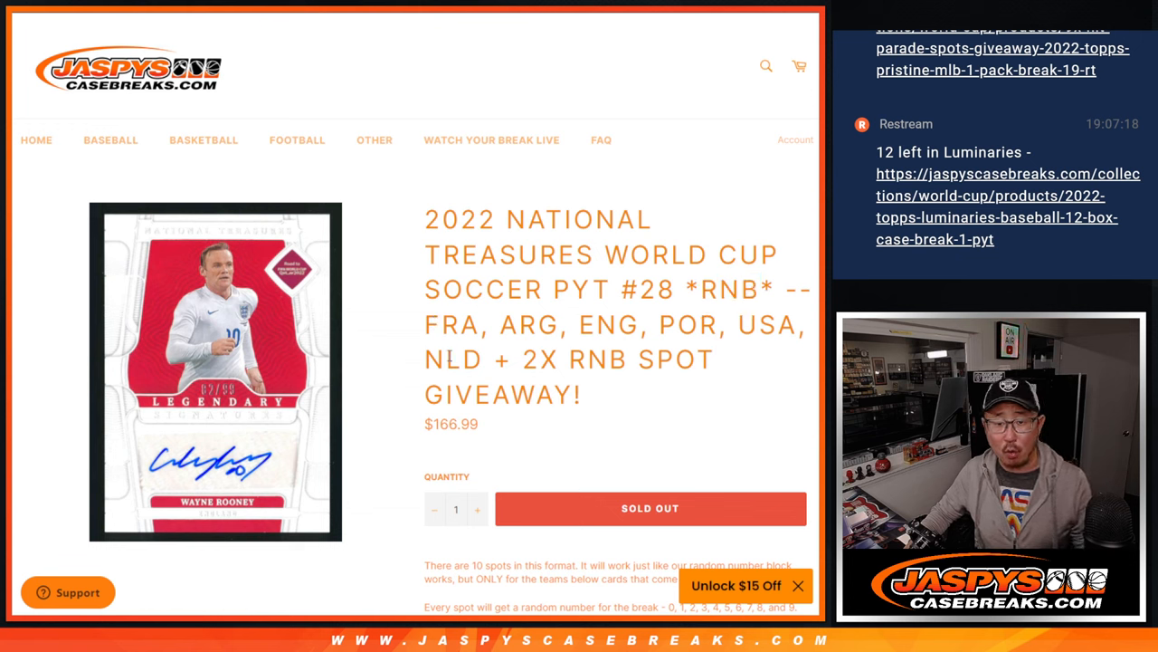
scroll(down, 3)
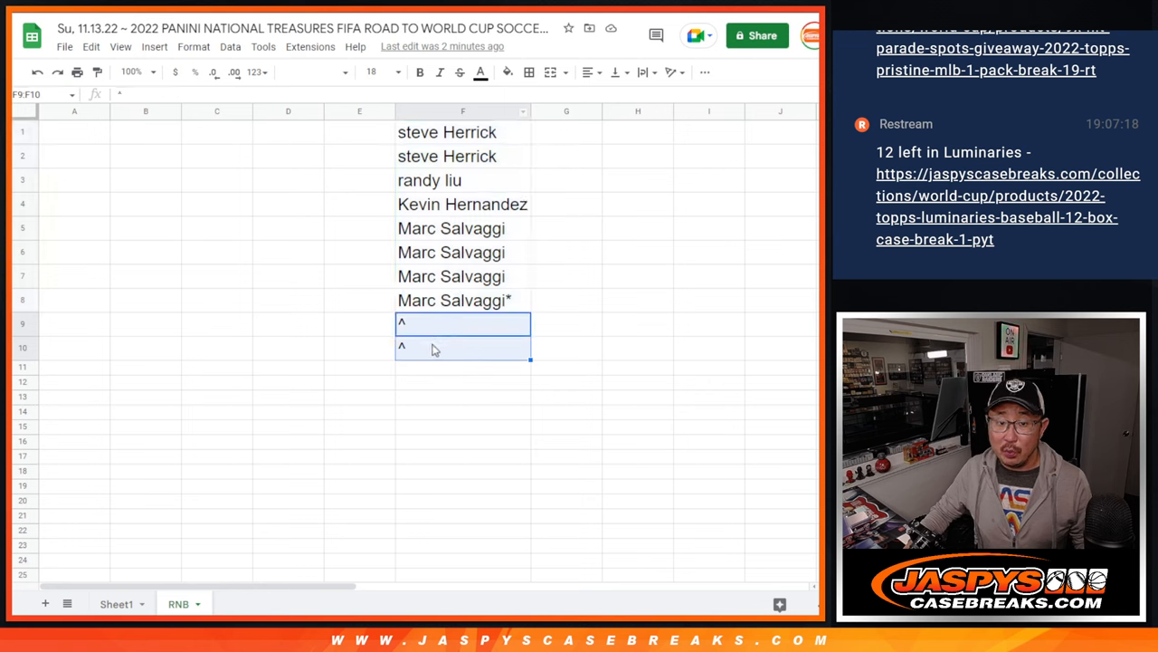
click(463, 300)
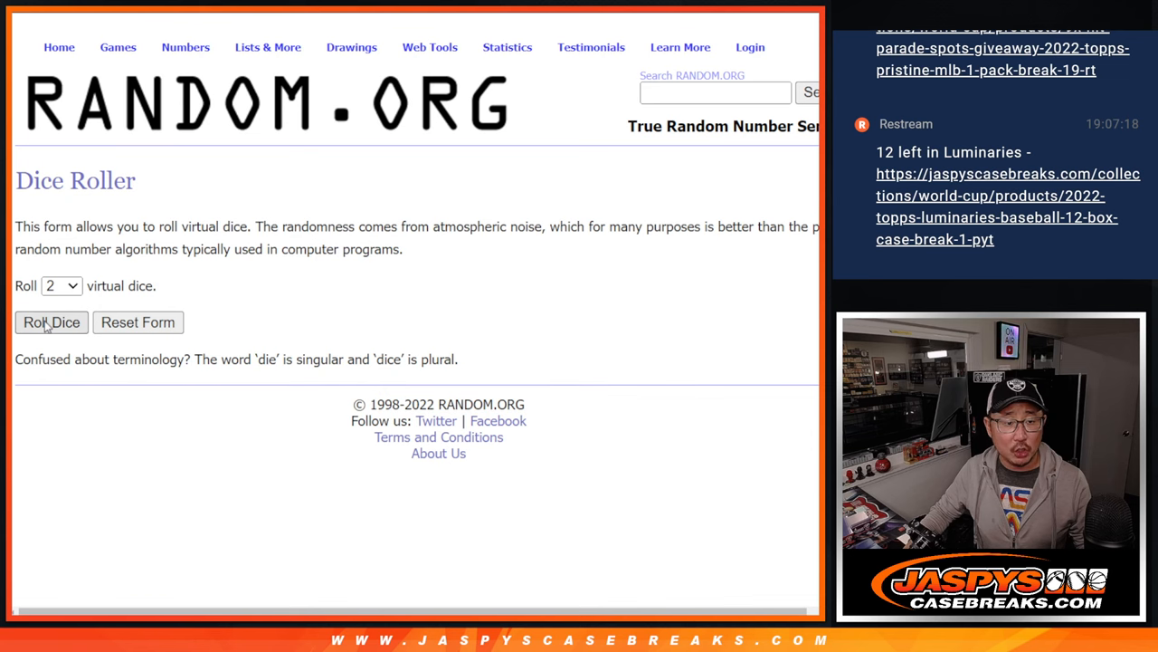
Step: Shuffle the eight participant names several times in the List Randomizer
click(52, 322)
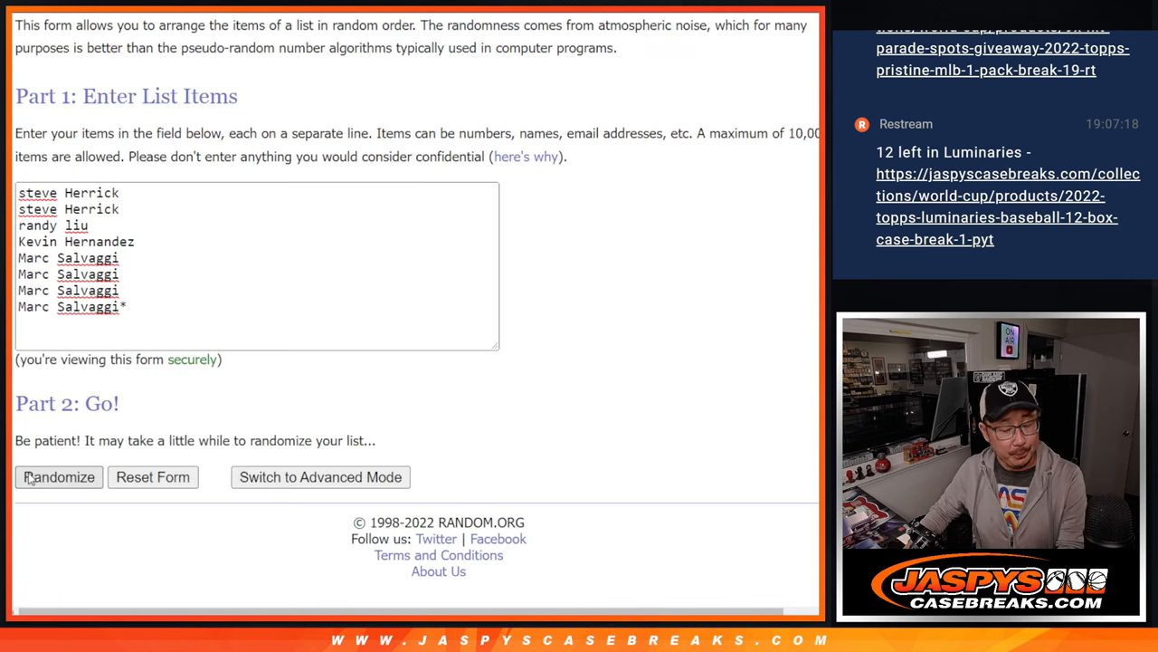
click(58, 477)
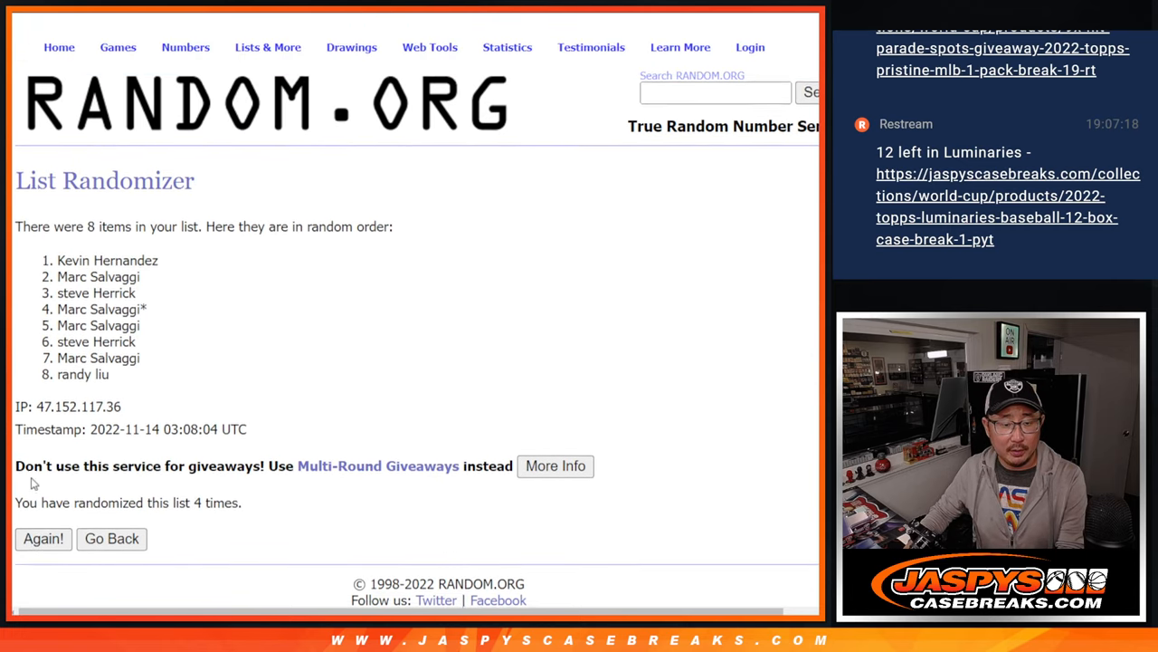
click(43, 539)
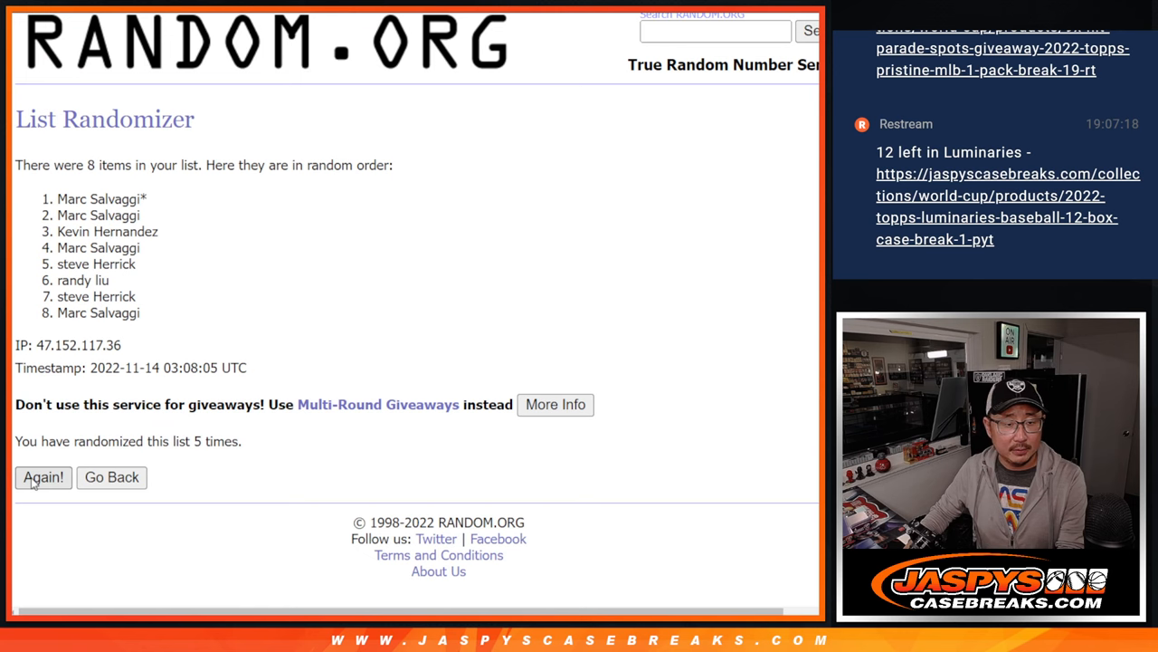
click(43, 476)
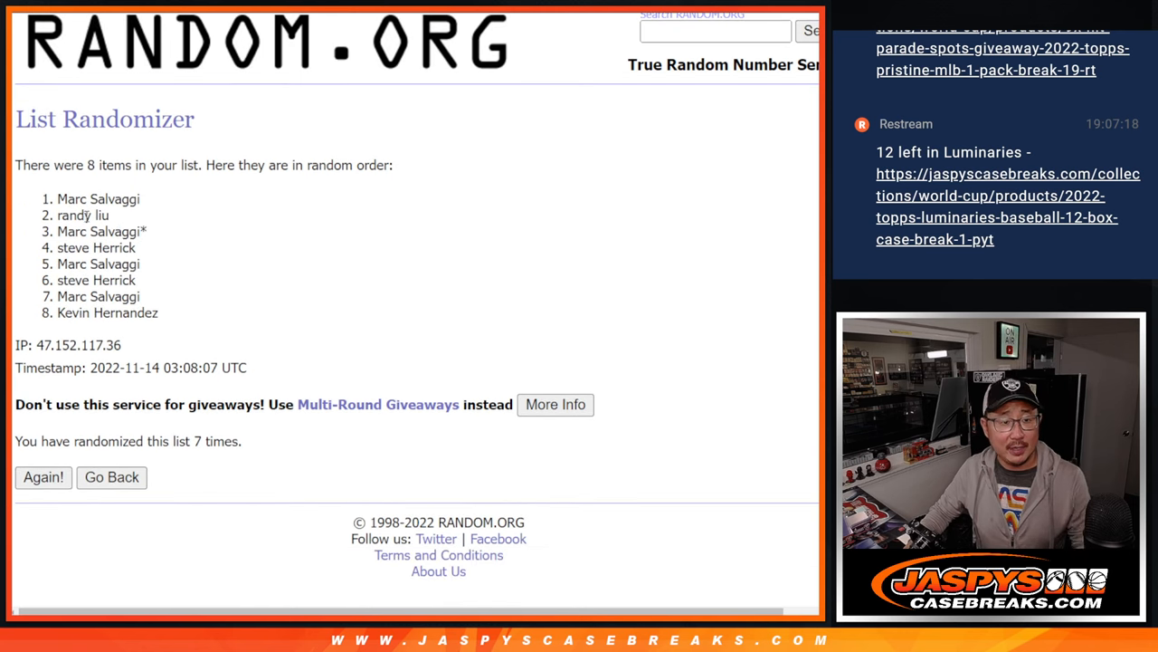
drag(57, 198, 108, 216)
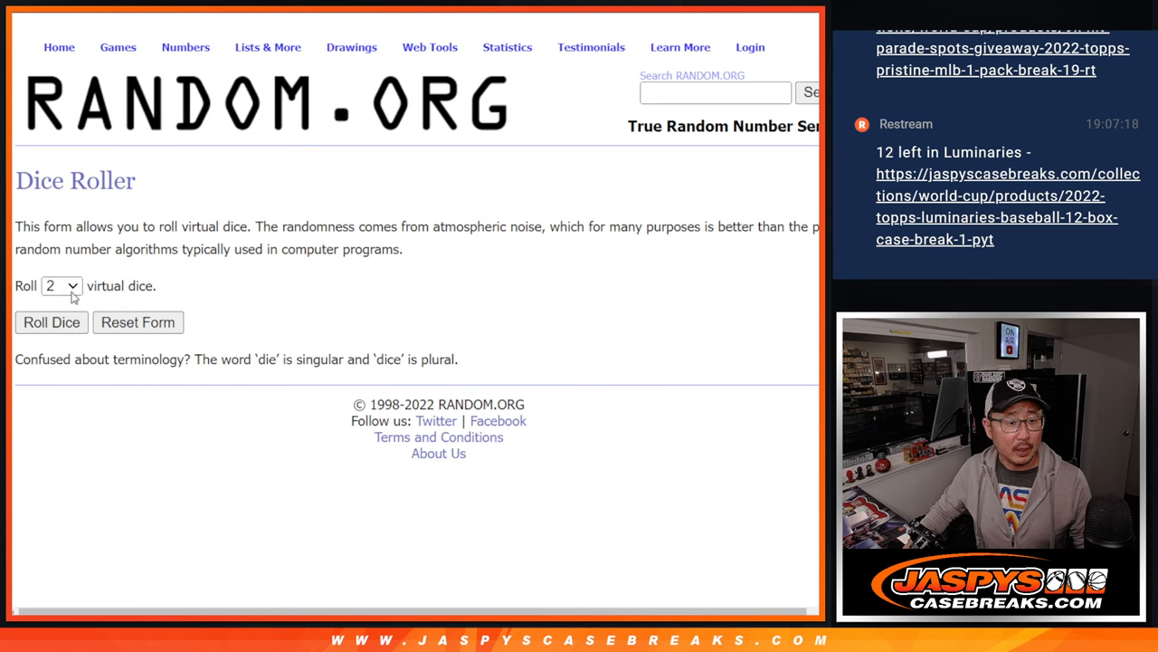
Step: Randomize the ten-name list in the List Randomizer, then reshuffle it twice more
click(51, 322)
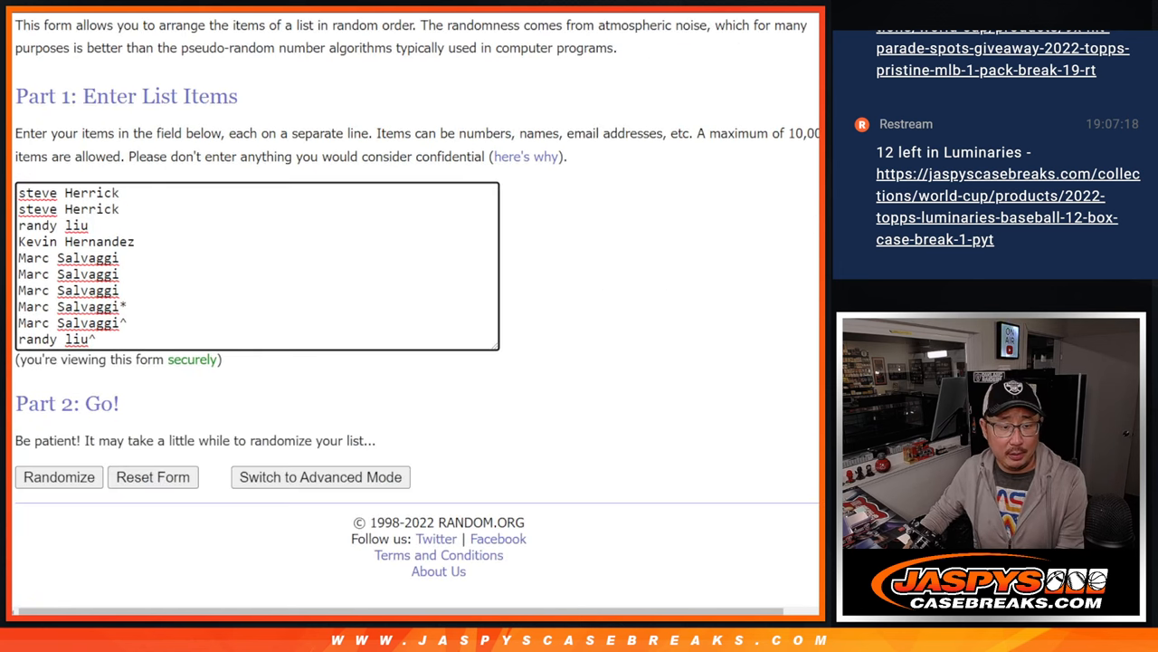
click(58, 477)
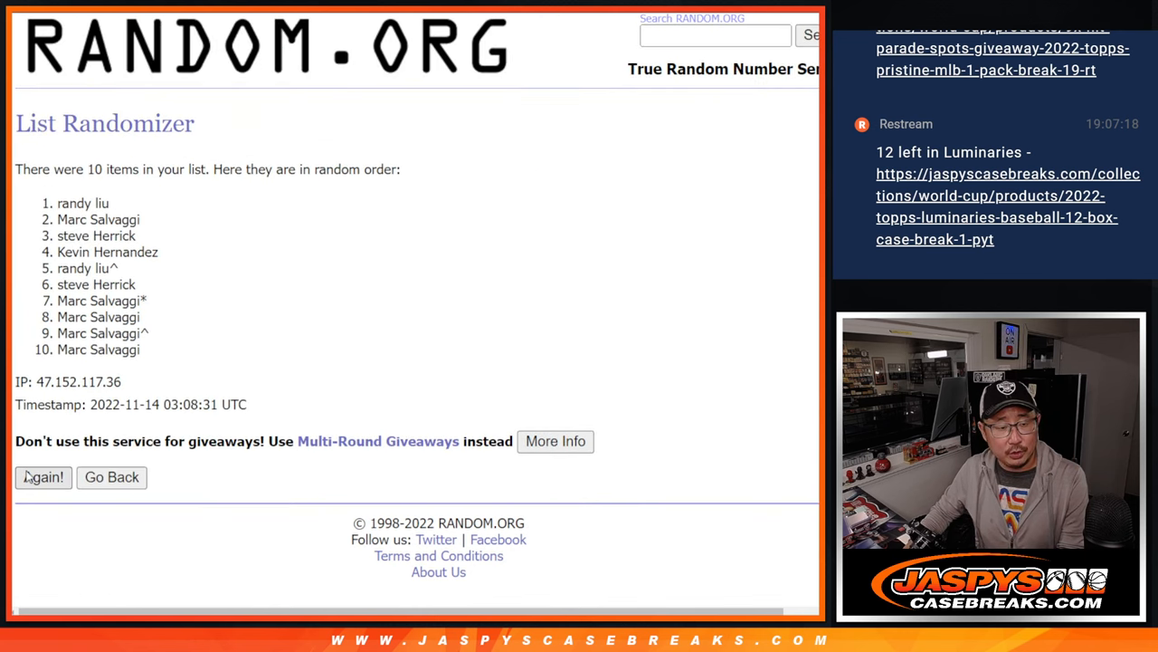
click(44, 477)
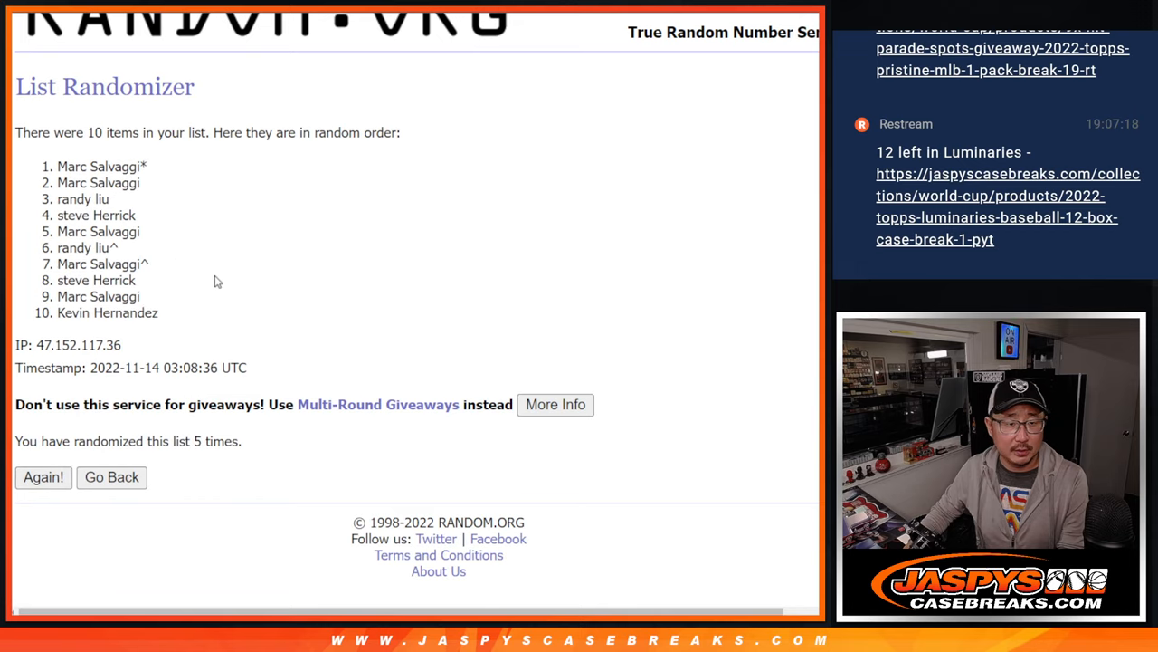
click(42, 476)
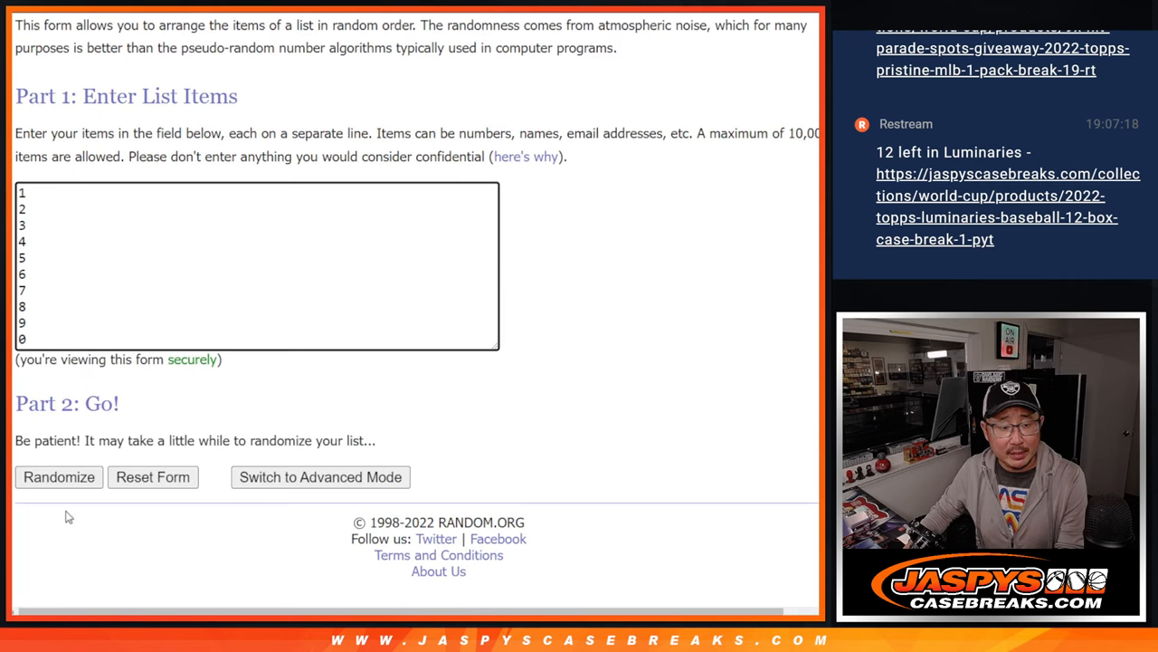
Step: Randomize the digits 0–9, then reshuffle them three more times
click(59, 477)
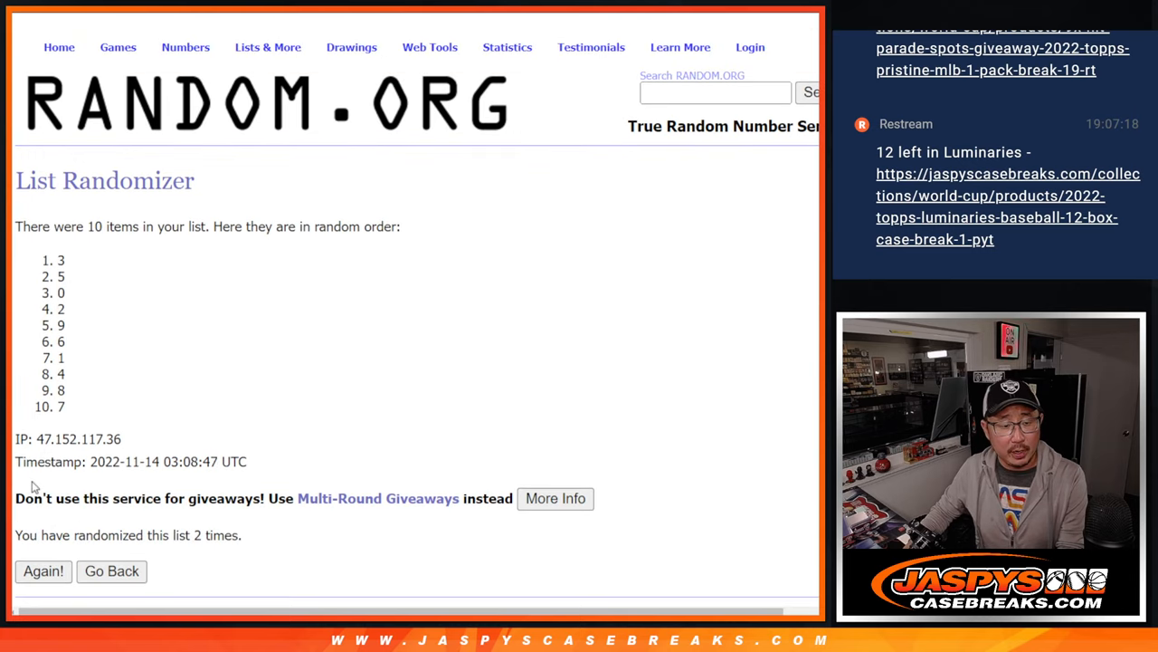
click(43, 571)
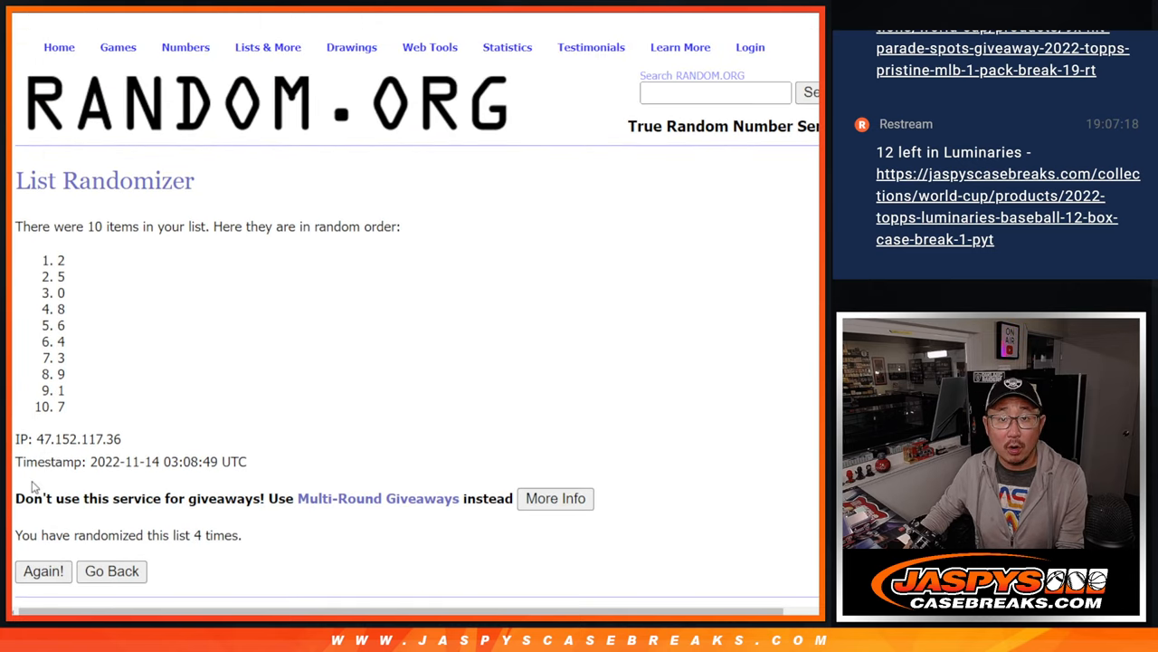
click(42, 571)
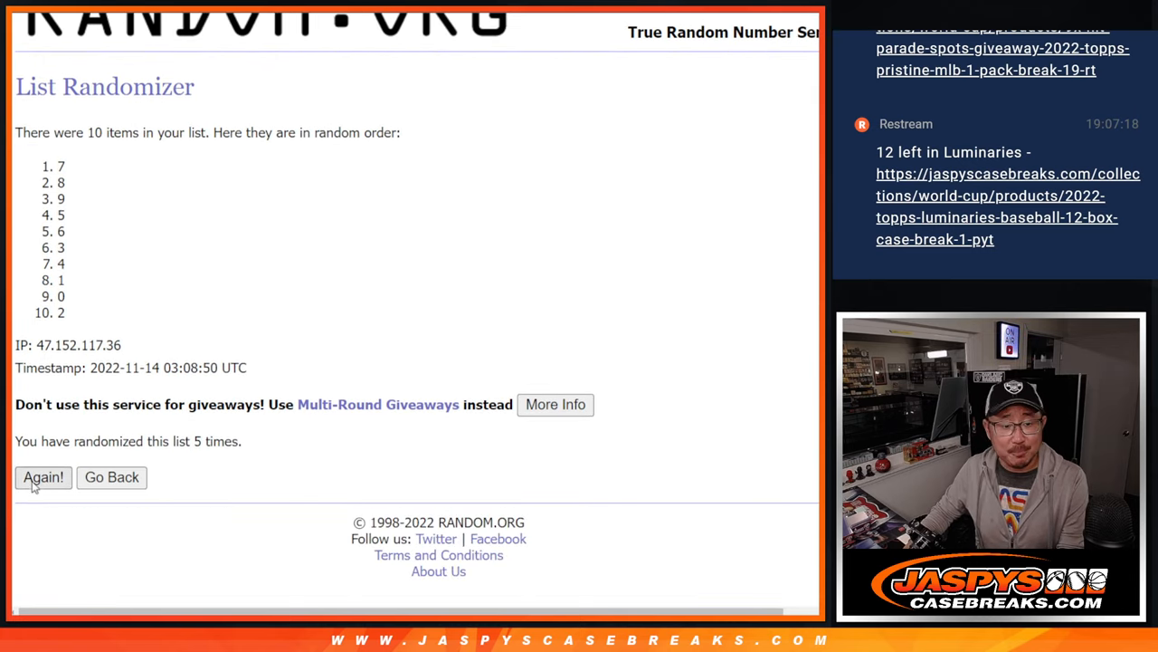
click(42, 477)
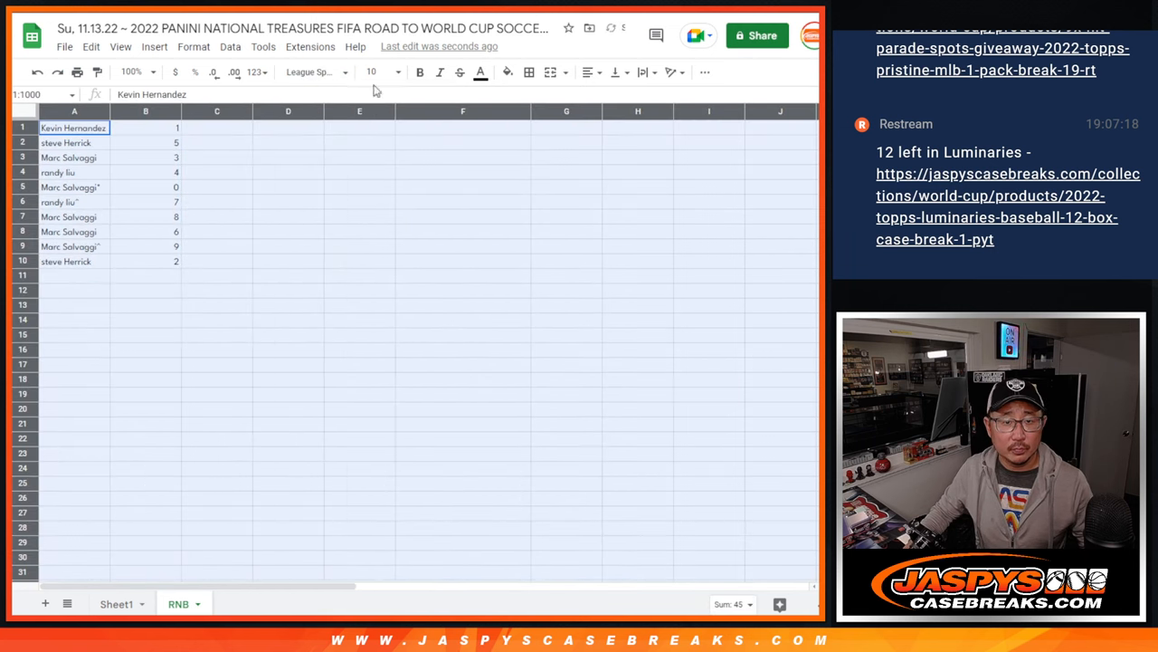
Step: Zoom the RNB sheet to 200% and sort the name-number pairs by column B
click(131, 72)
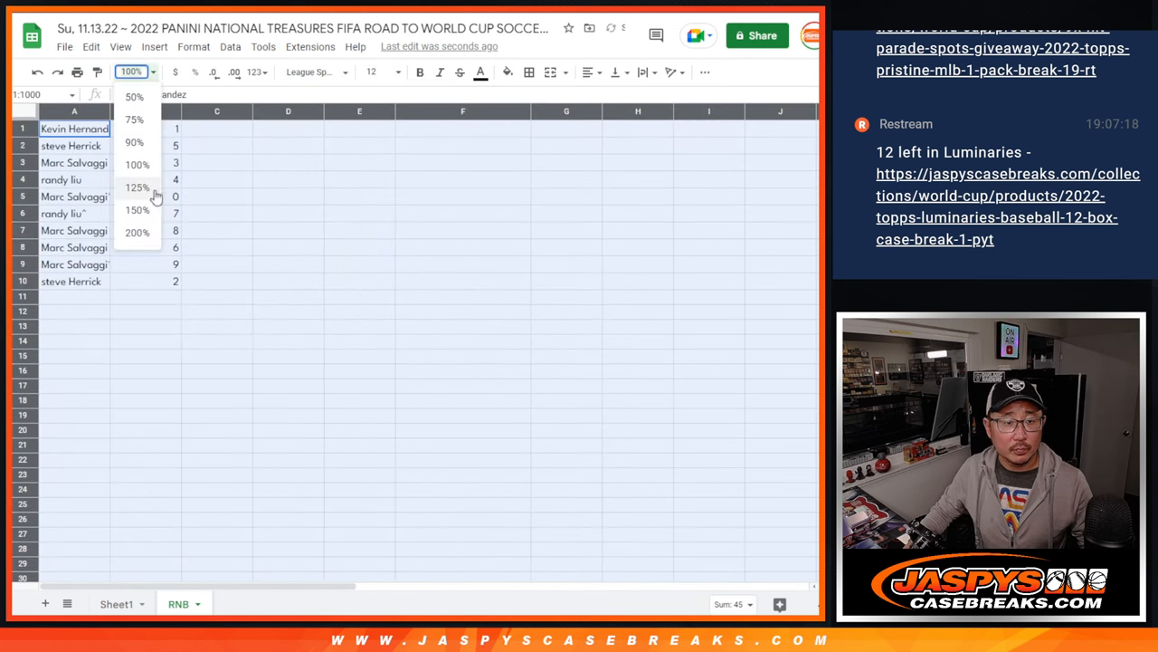
click(137, 232)
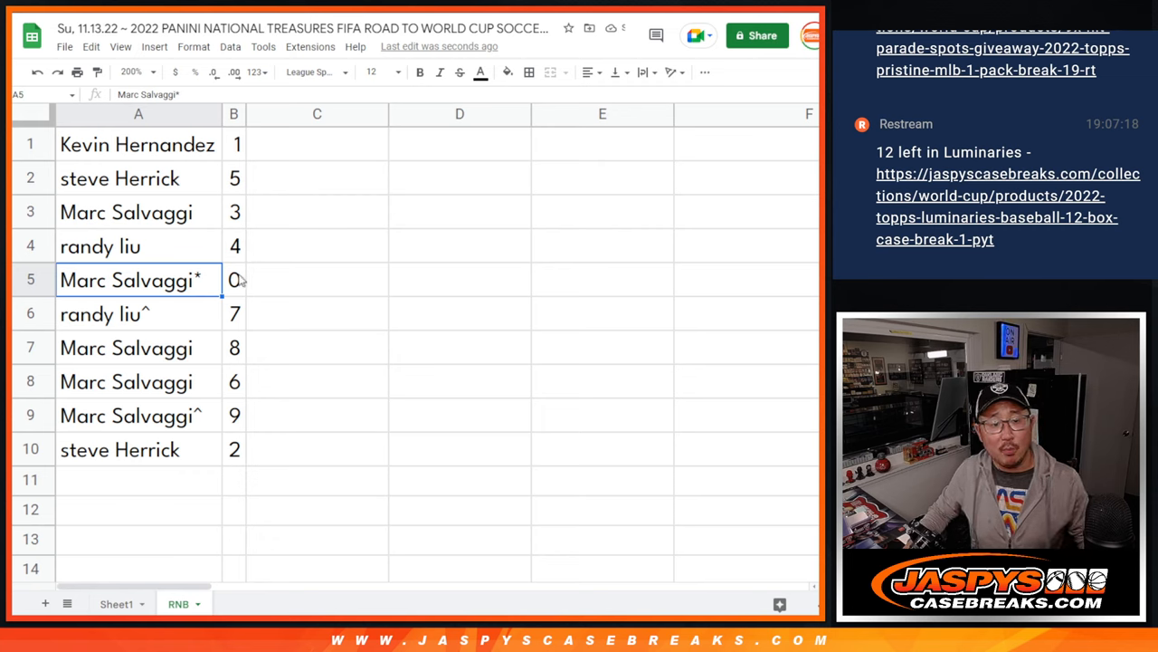
drag(137, 280, 234, 279)
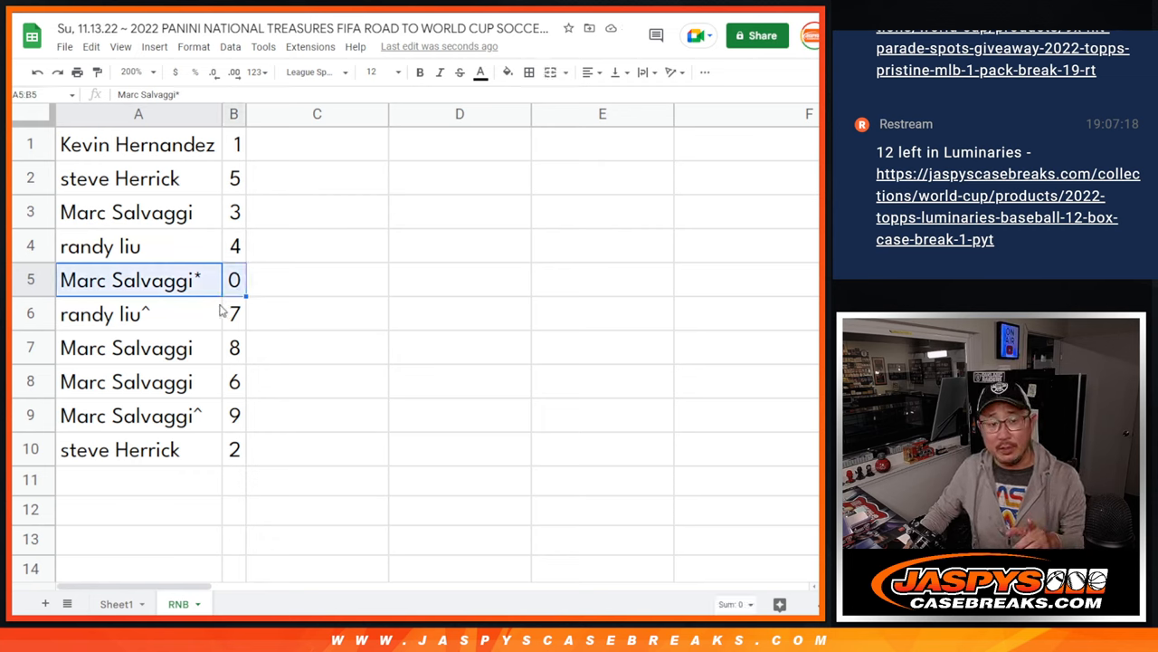
click(138, 144)
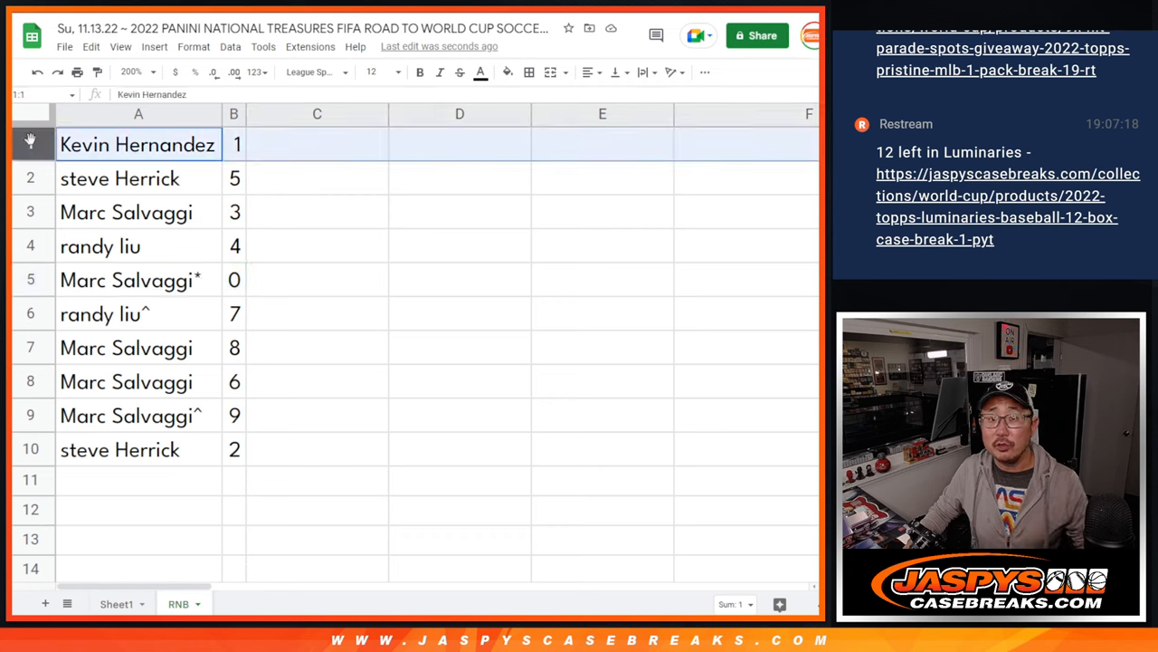
click(138, 348)
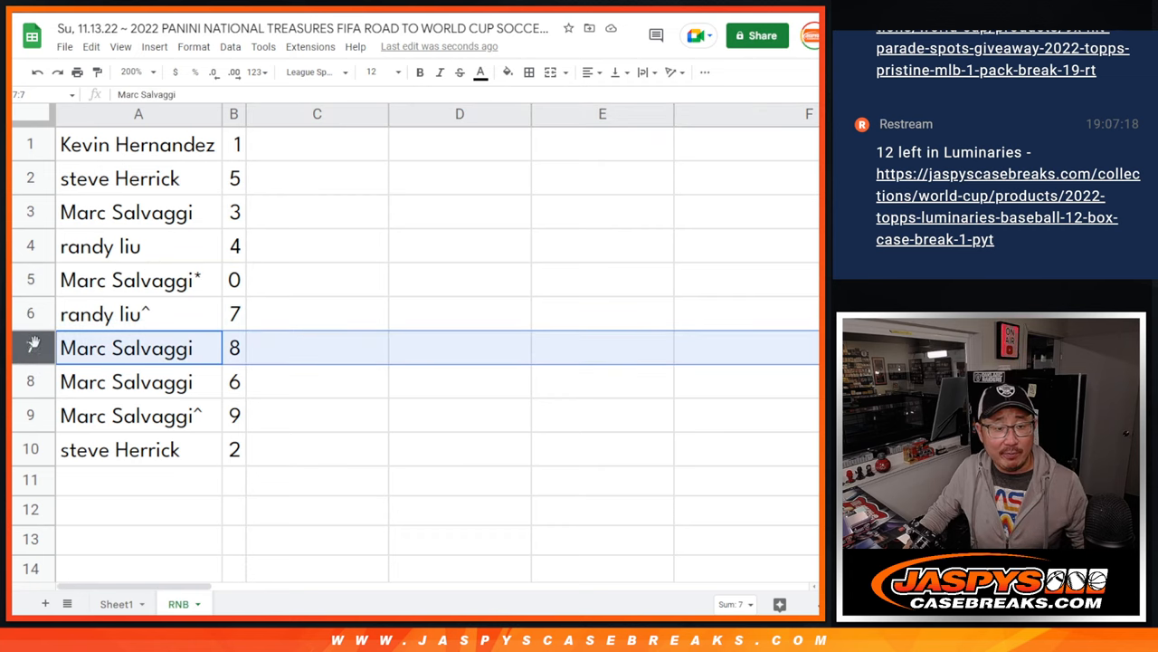
click(120, 449)
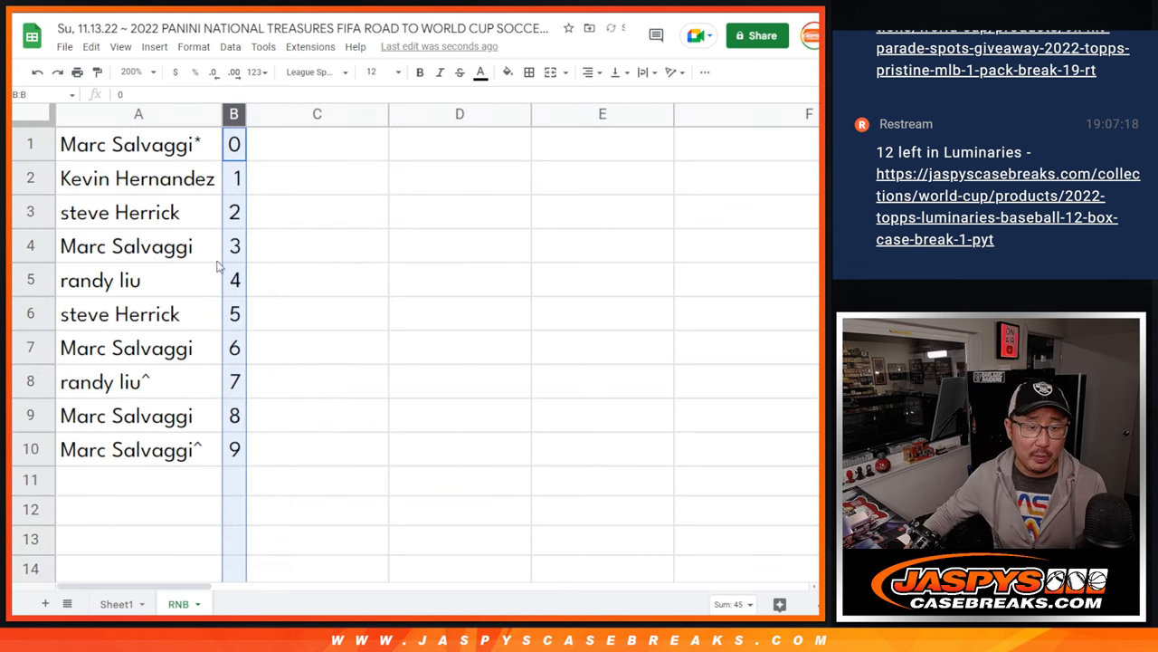
click(530, 72)
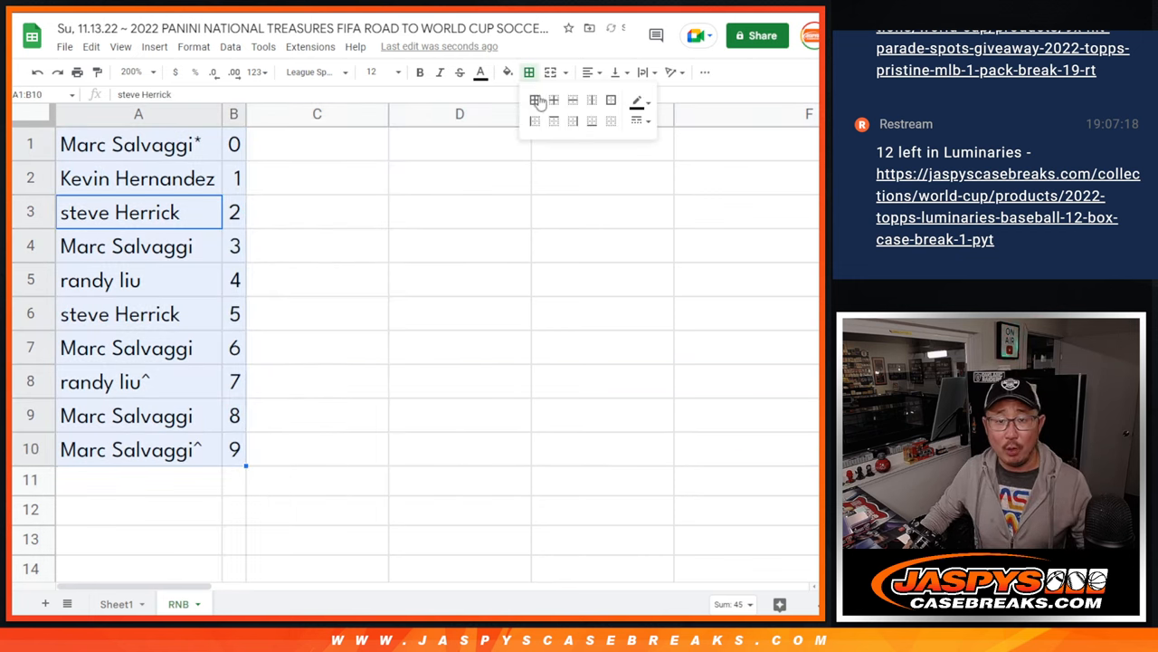